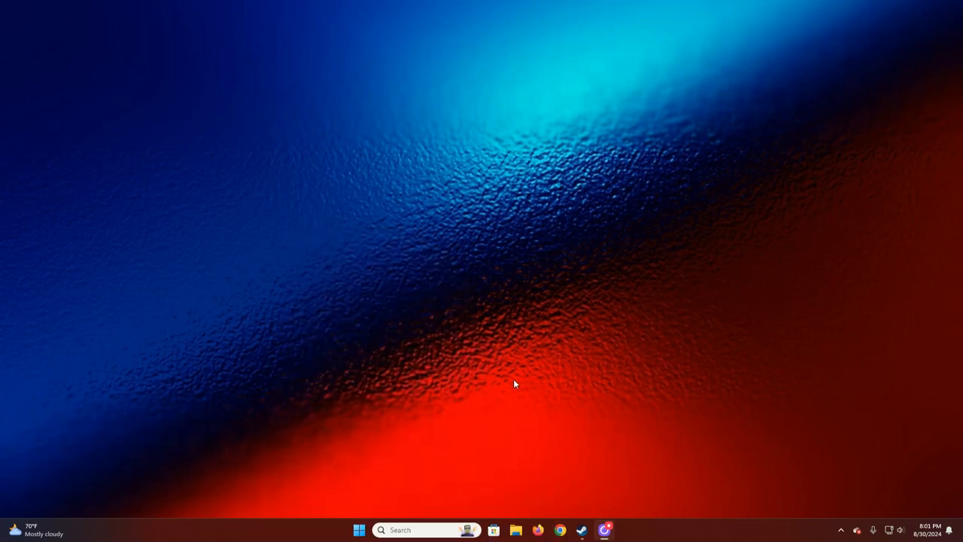
mouse_move(281, 530)
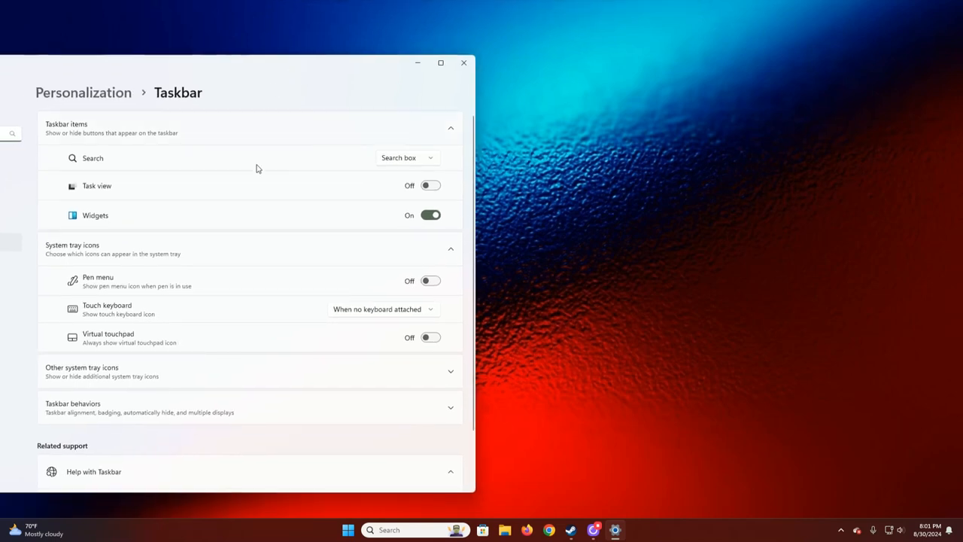
Scroll the Taskbar settings page down to the Taskbar behaviors section.
scroll(down, 3)
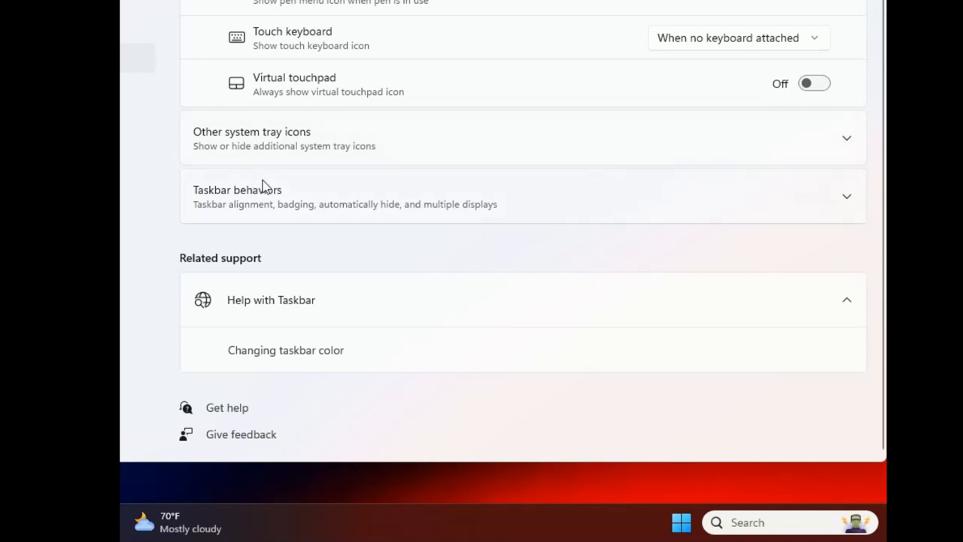
Expand Taskbar behaviors to show the Center alignment and auto-hide options.
click(238, 195)
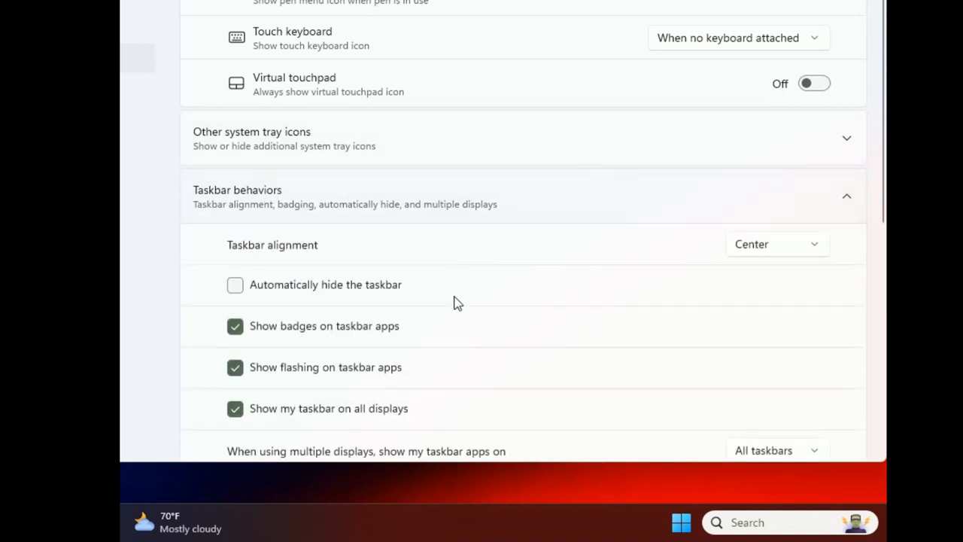
mouse_move(380, 304)
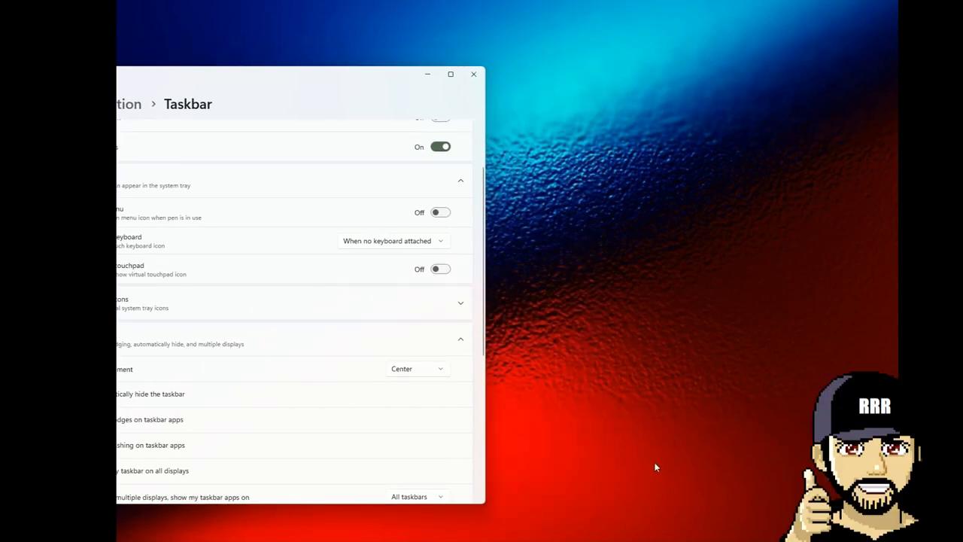
mouse_move(661, 302)
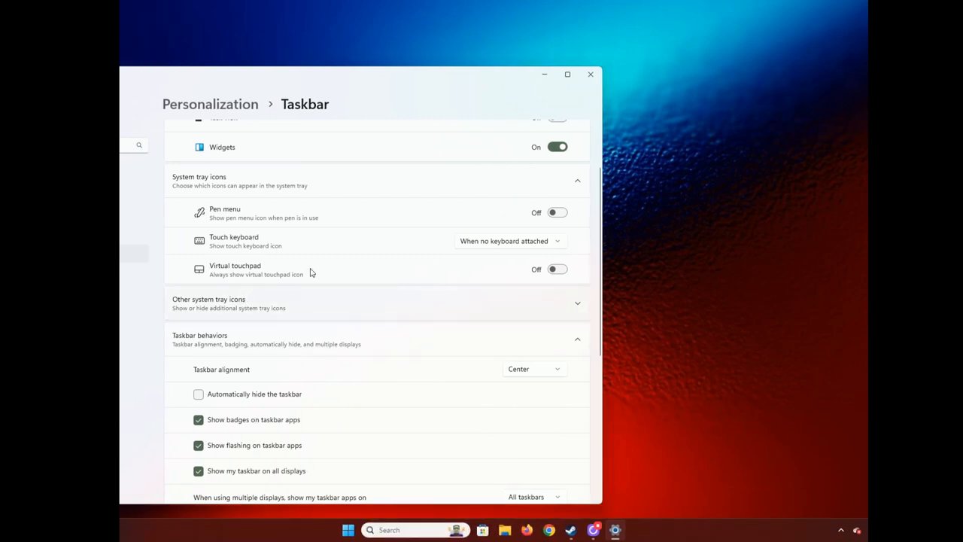
mouse_move(368, 81)
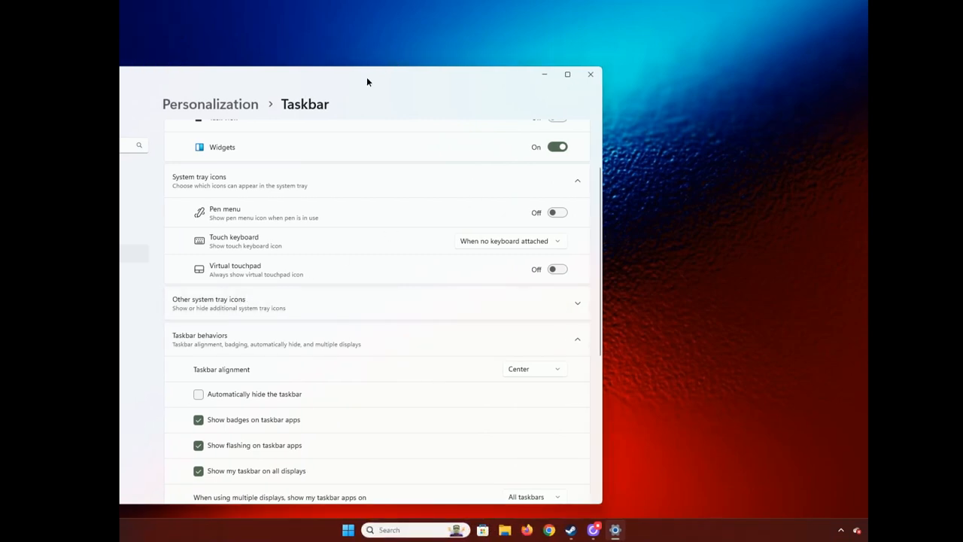
Drag the Settings window by its title bar toward the left of the screen.
drag(369, 74, 265, 65)
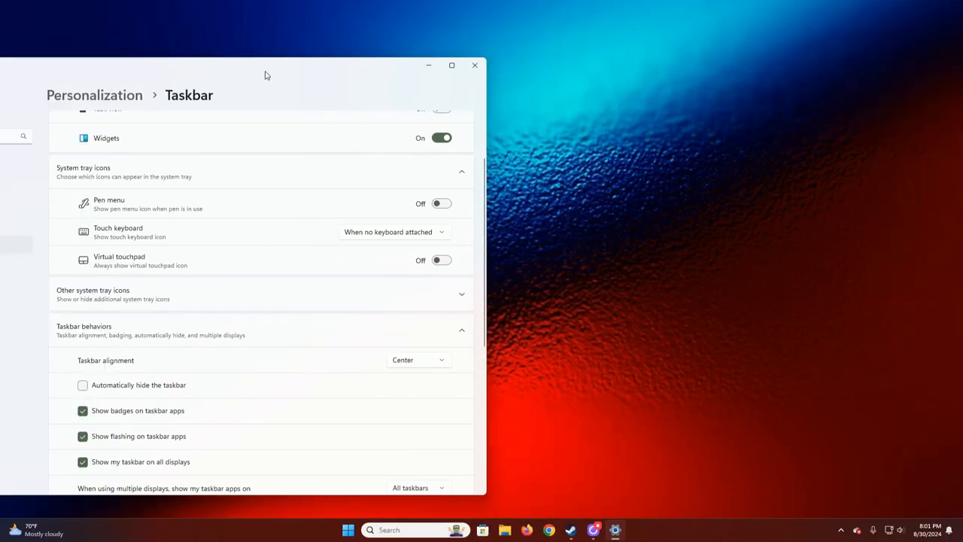